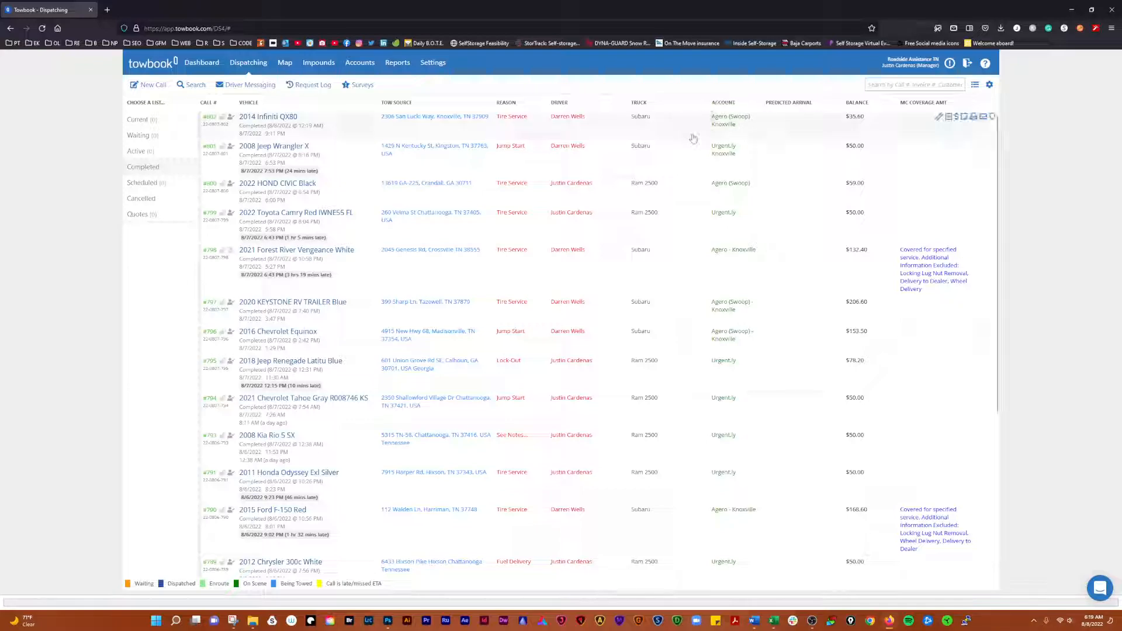
Expand completed call #802 (2014 Infiniti QX80) and start modifying it.
left_click(267, 115)
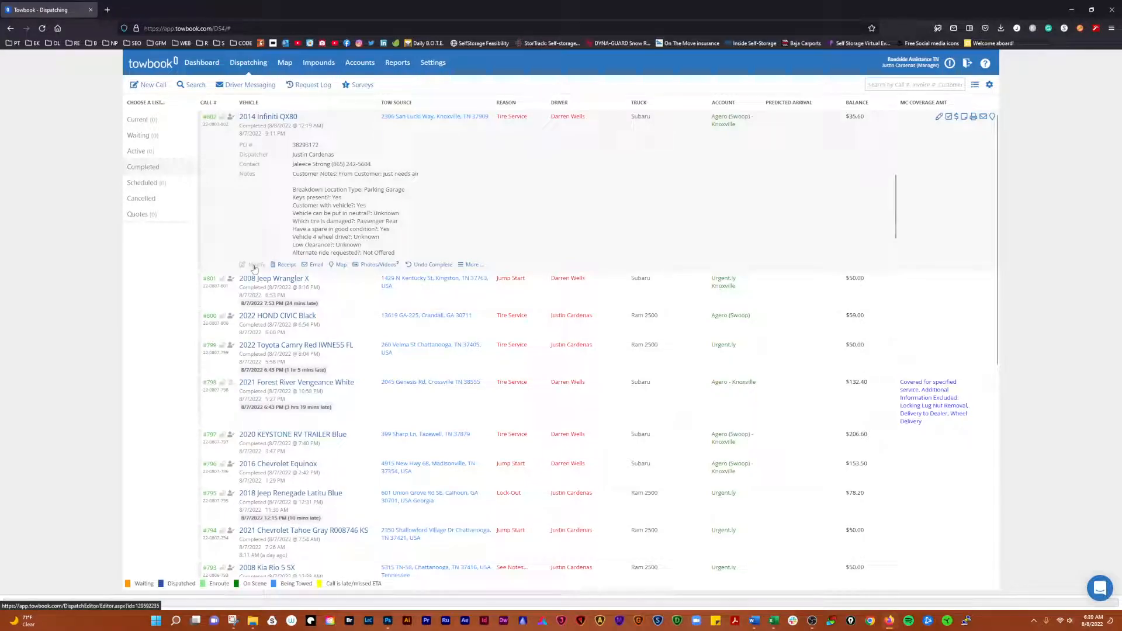
left_click(253, 265)
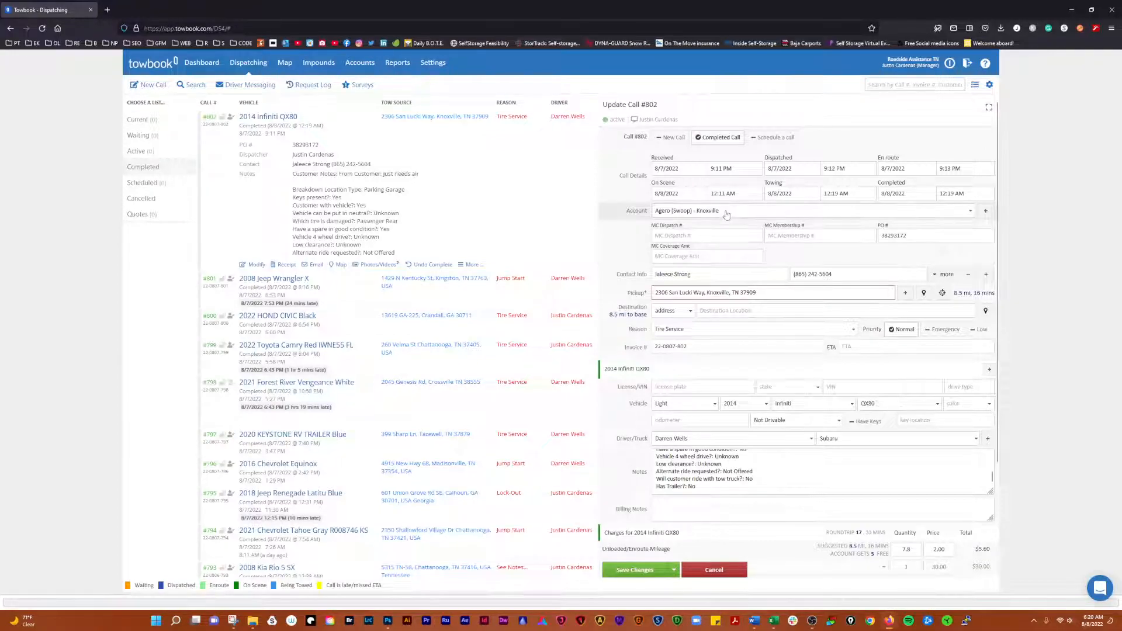
mouse_move(652, 212)
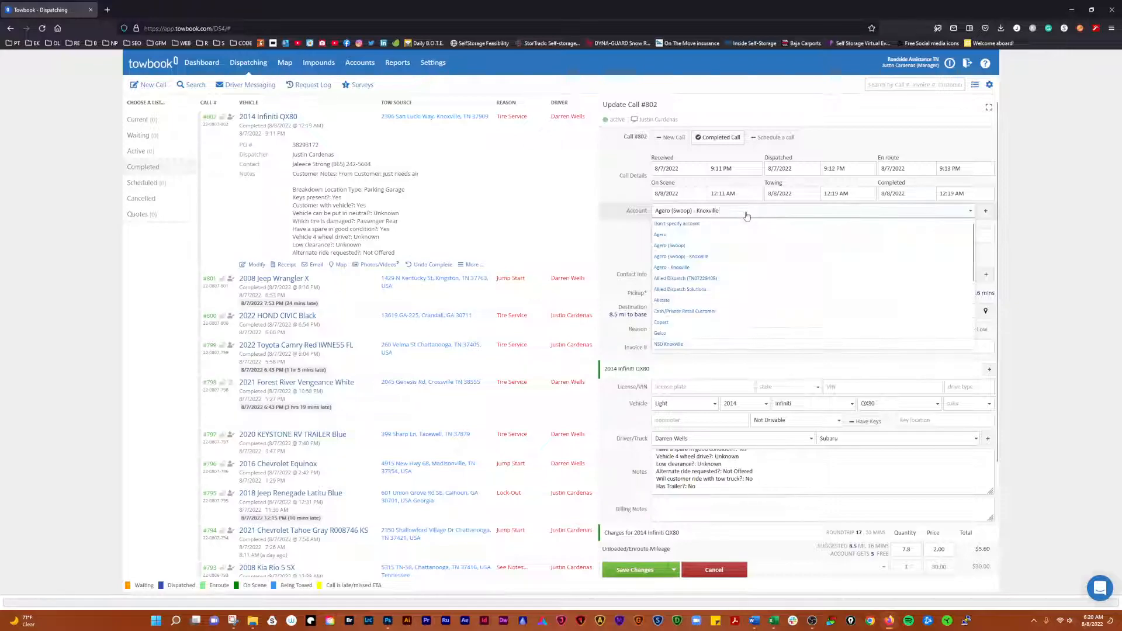
Assign the Agero (Swoop) account to call #802, save, and reopen the call for editing.
left_click(668, 246)
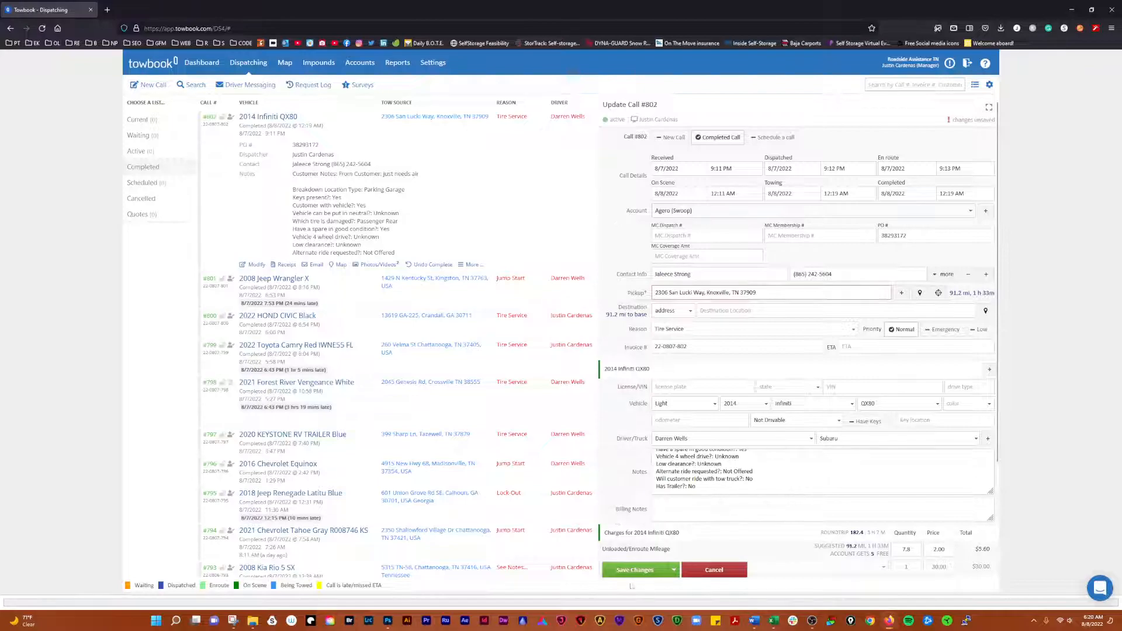
left_click(713, 569)
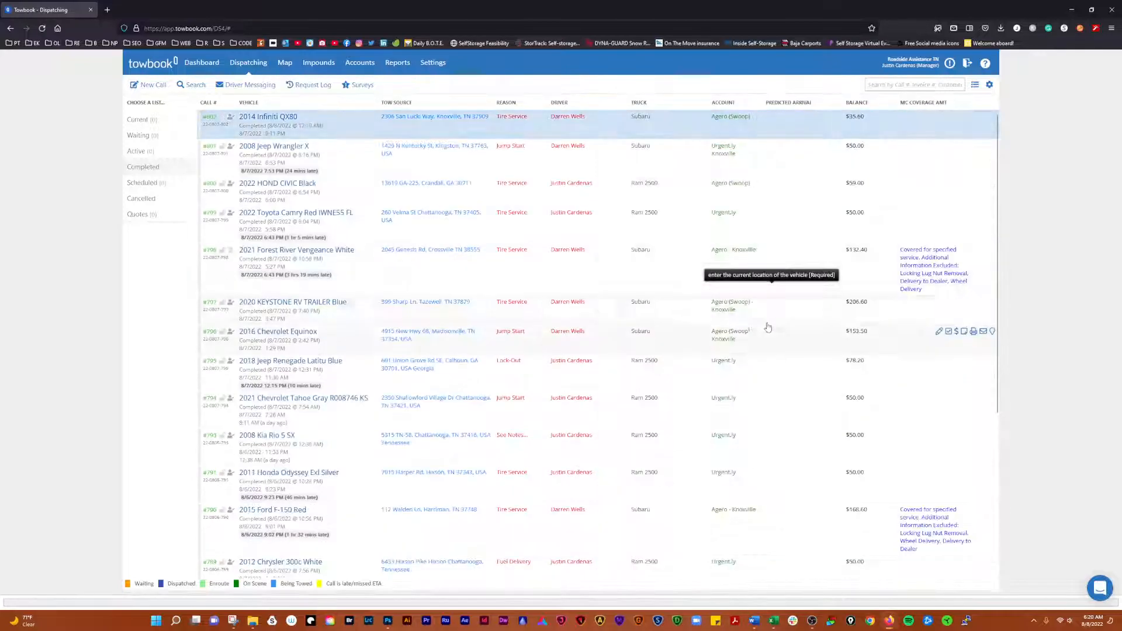
mouse_move(573, 132)
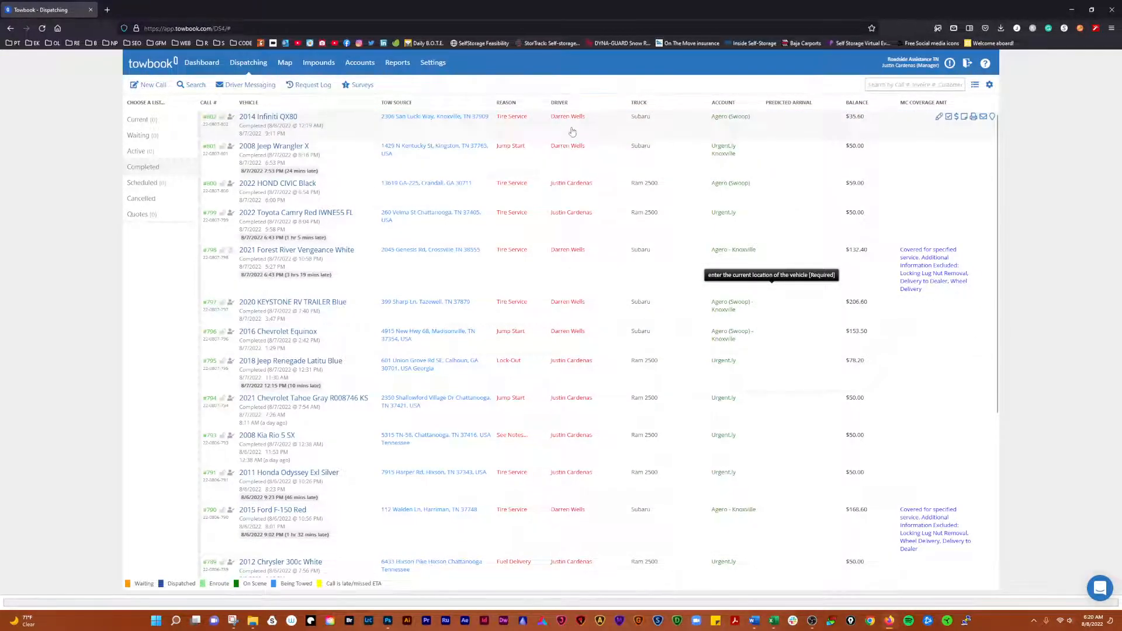
left_click(267, 116)
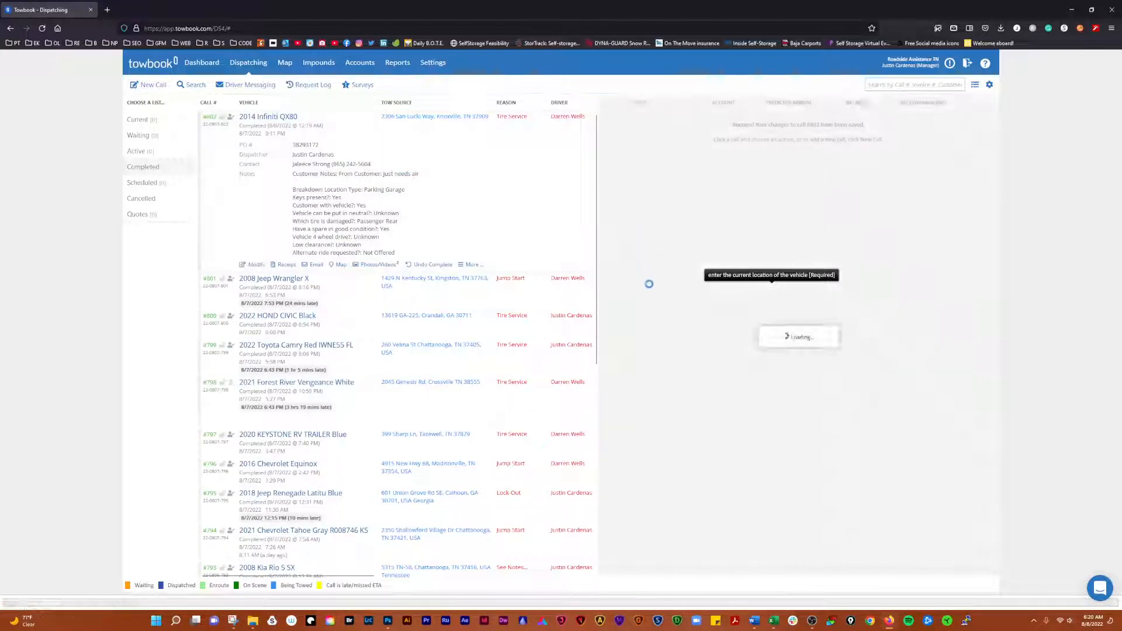
left_click(253, 264)
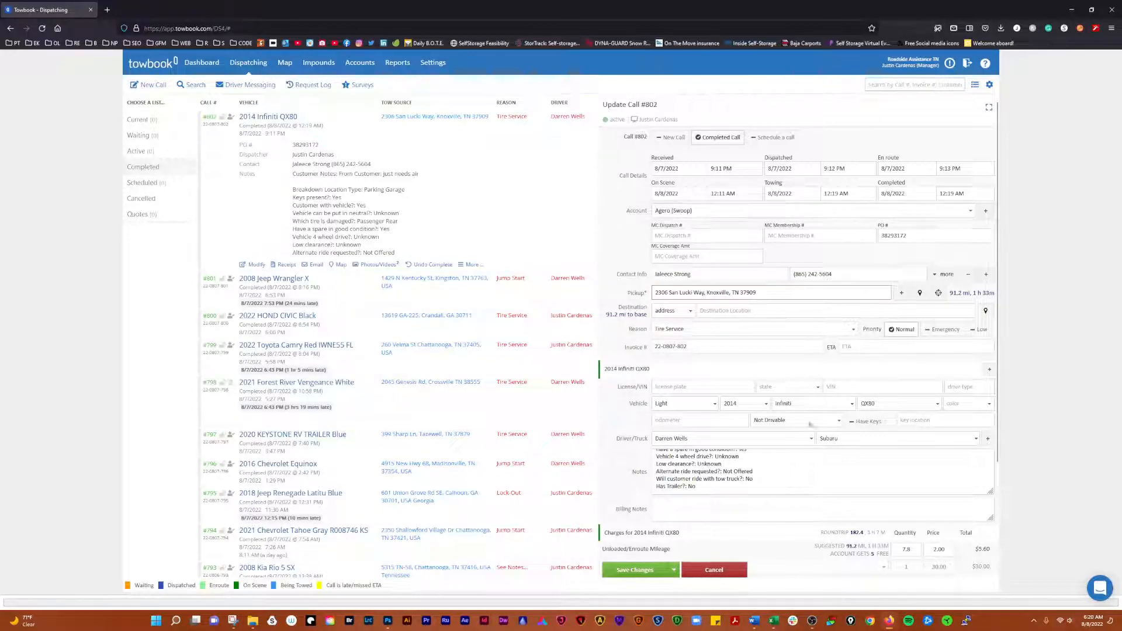
Scroll the Update Call panel down toward the Account field.
scroll("down", 3)
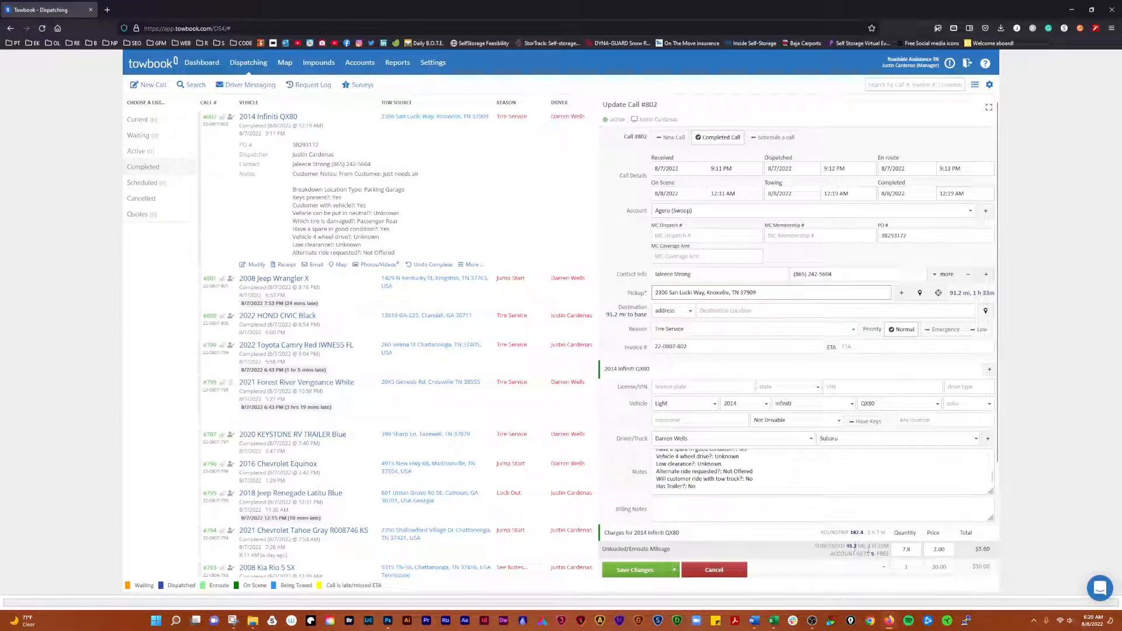
scroll("down", 3)
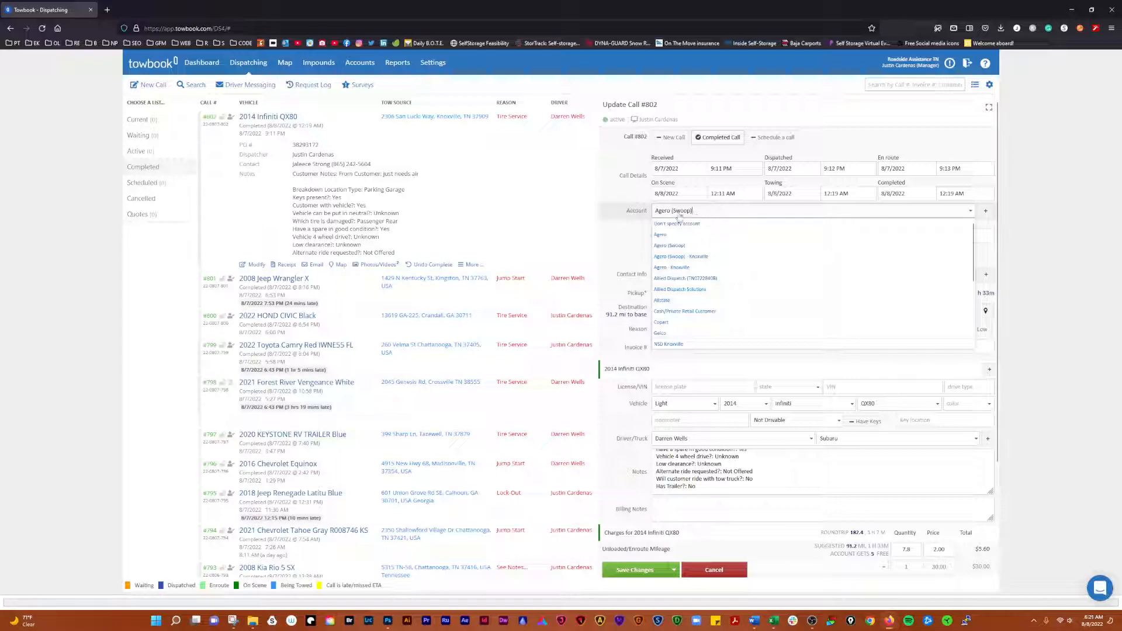
mouse_move(680, 256)
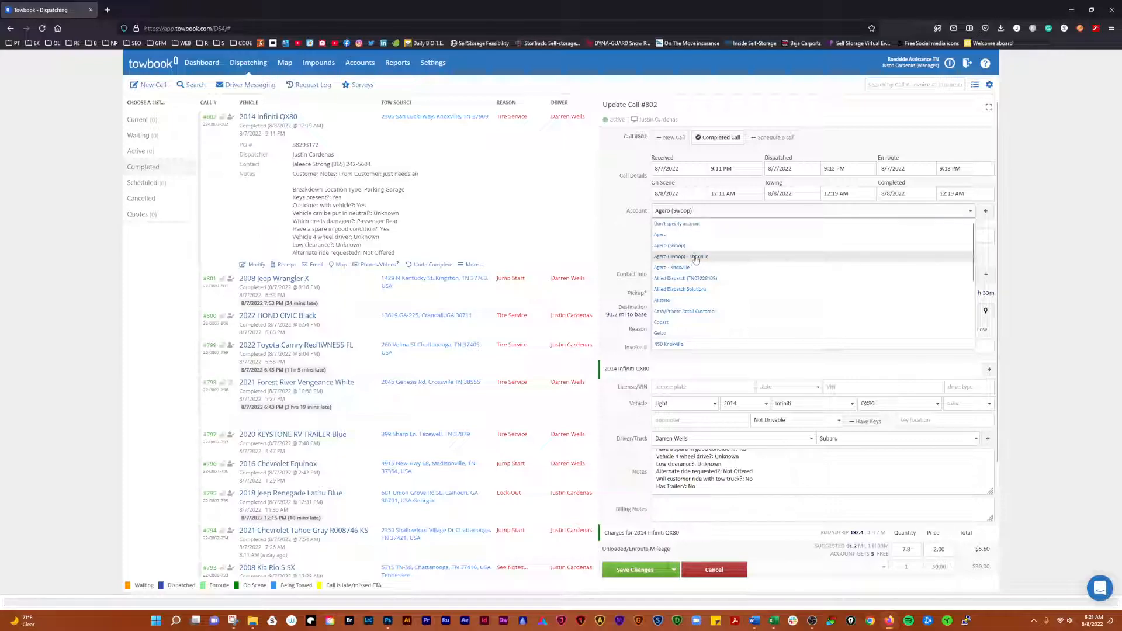
Browse the account list for call #802 looking for Agero (Swoop) - Knoxville.
left_click(680, 256)
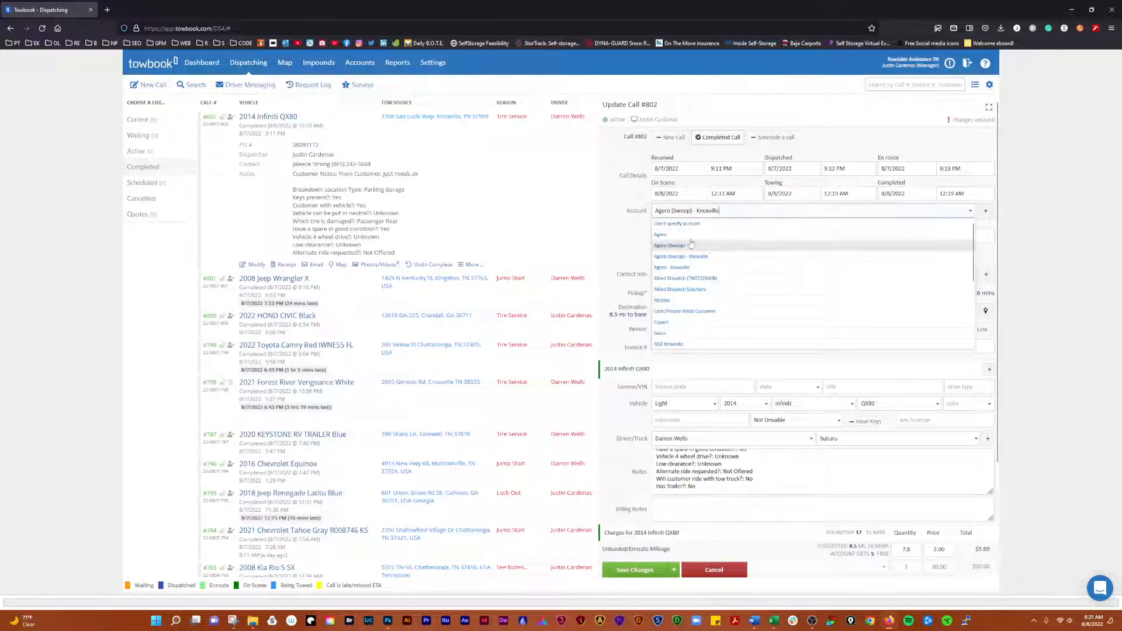
mouse_move(684, 266)
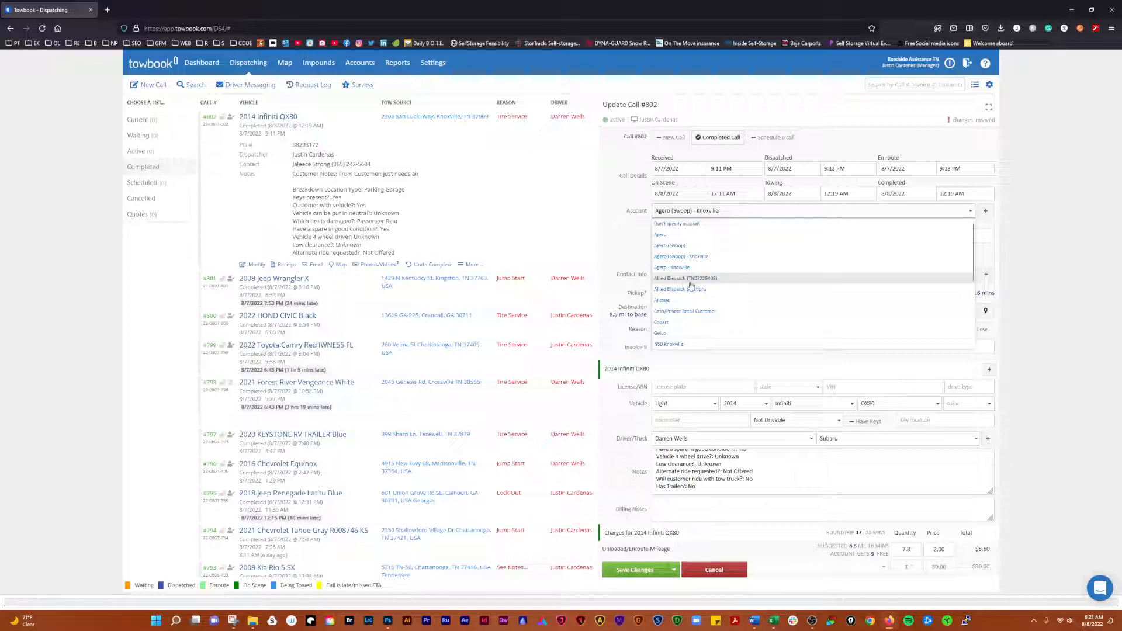
scroll("down", 3)
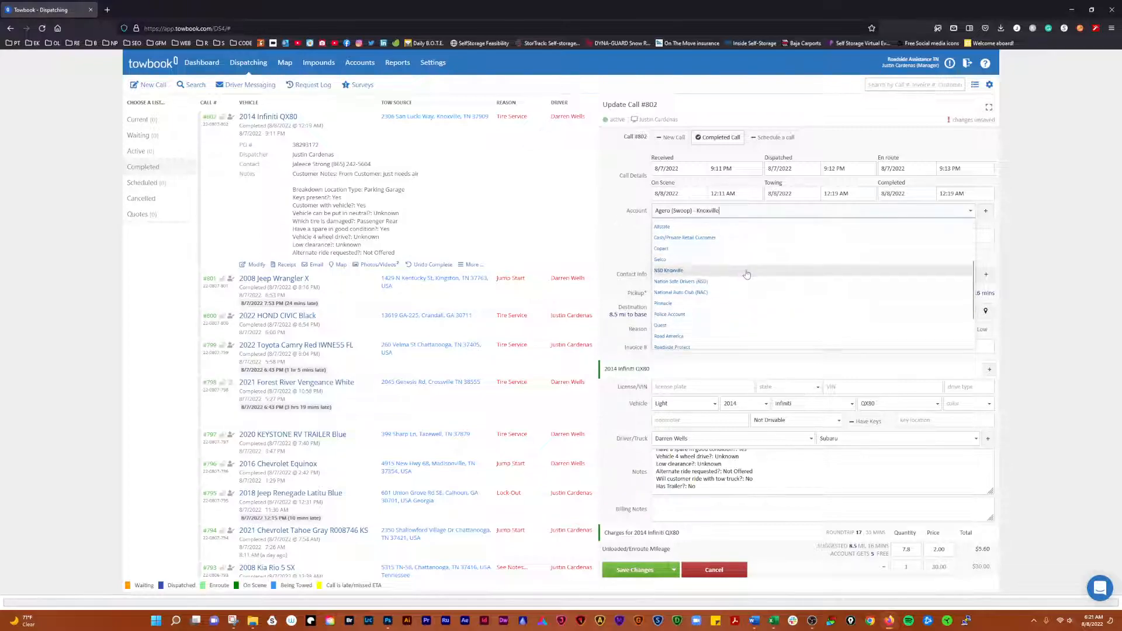
mouse_move(697, 281)
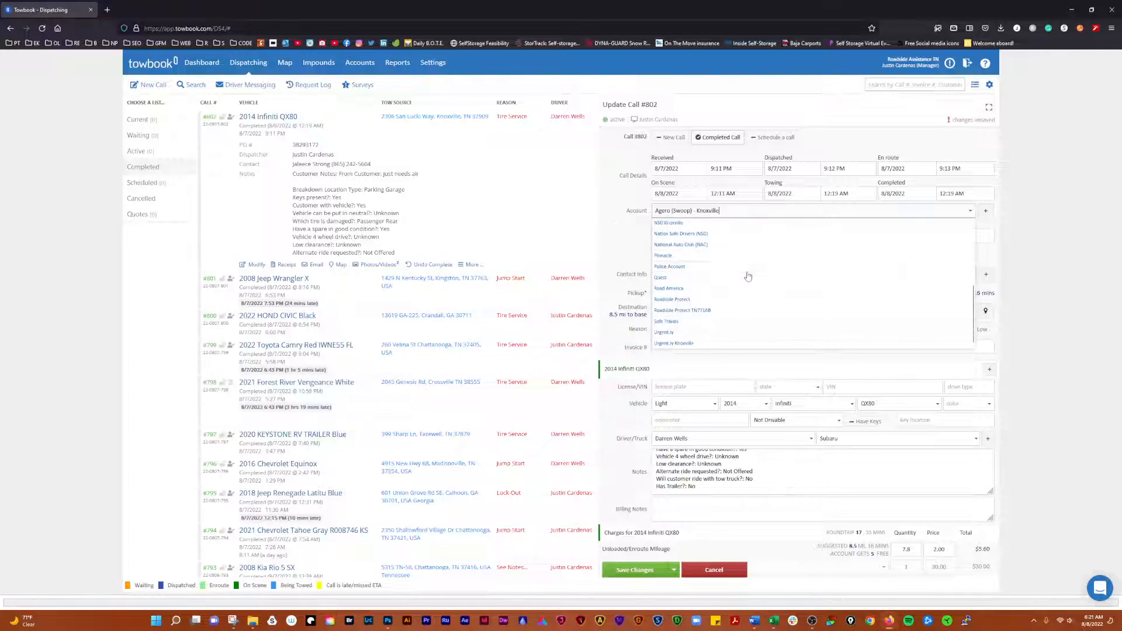
mouse_move(680, 299)
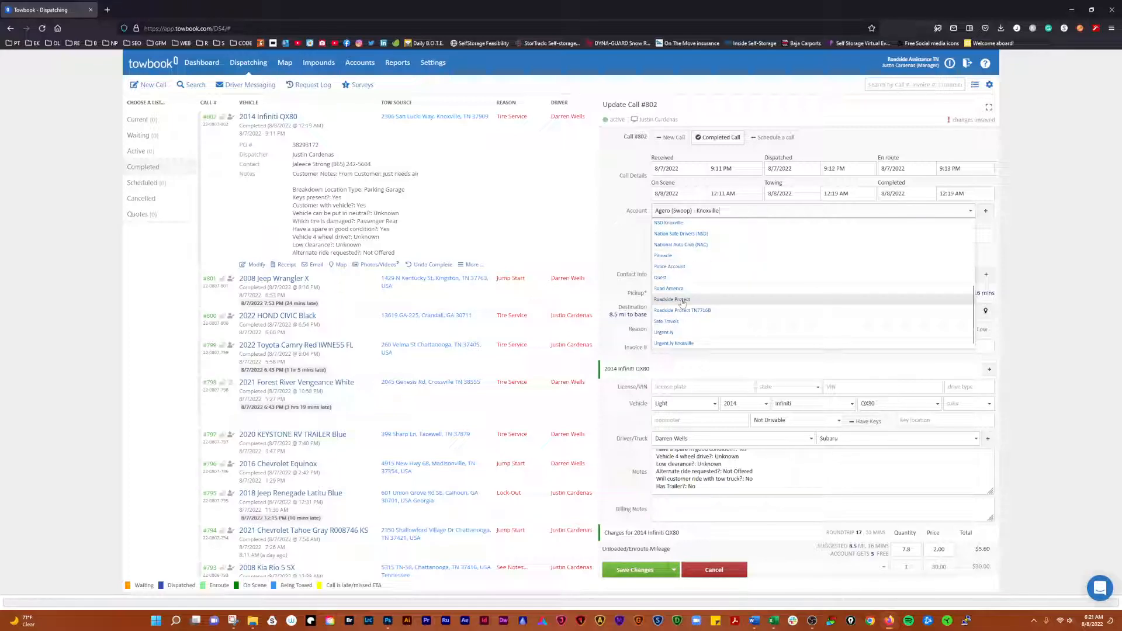
mouse_move(707, 308)
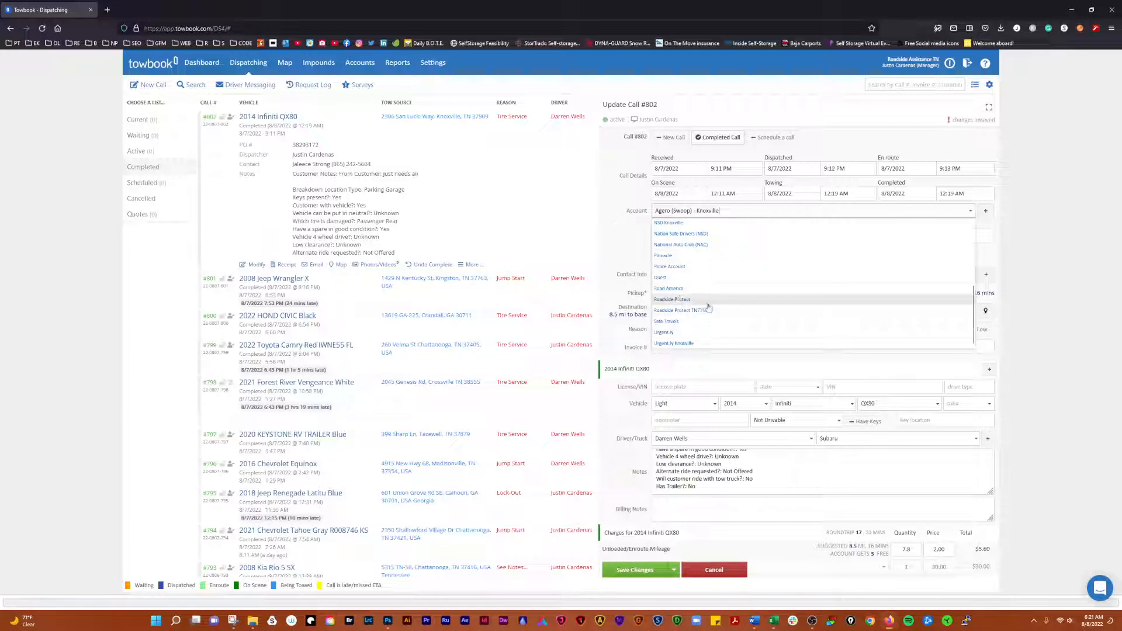
mouse_move(684, 331)
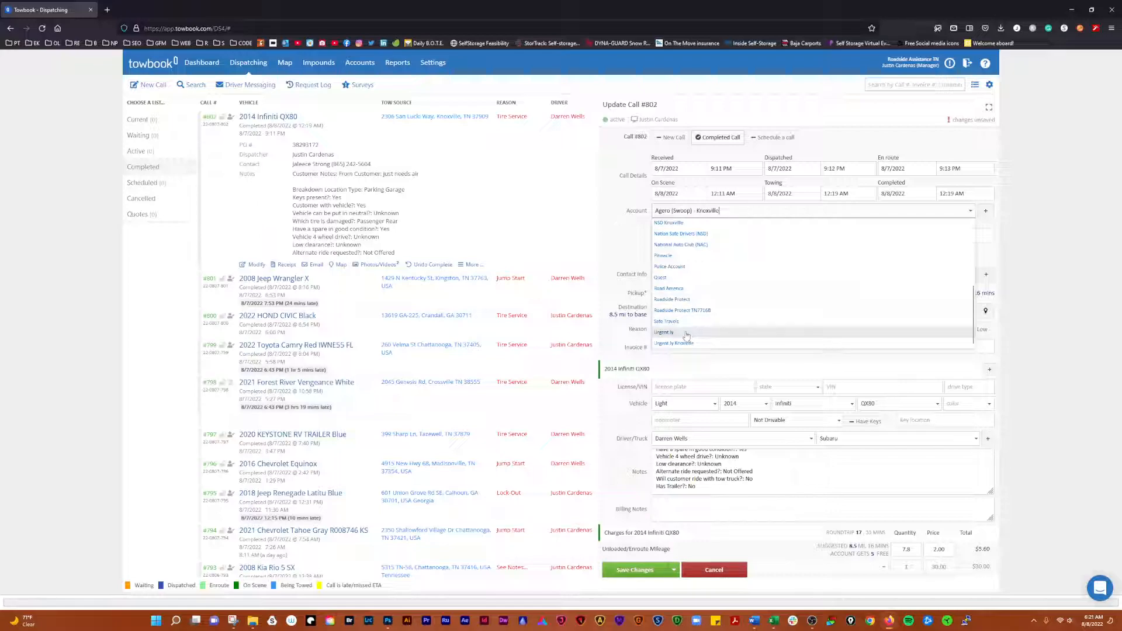
mouse_move(693, 343)
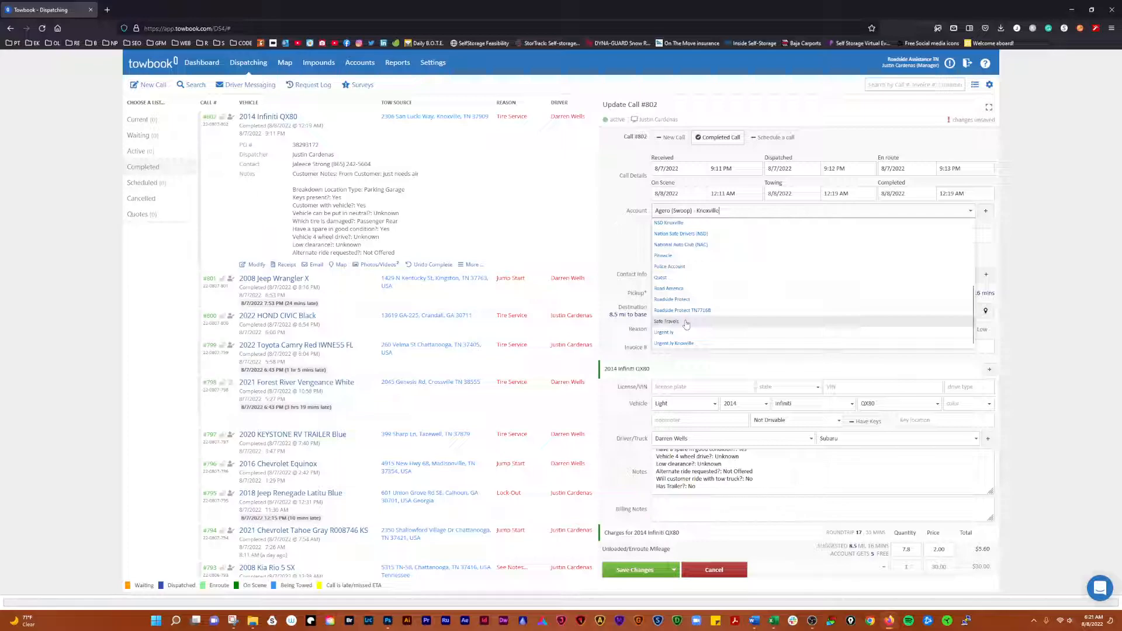
mouse_move(726, 323)
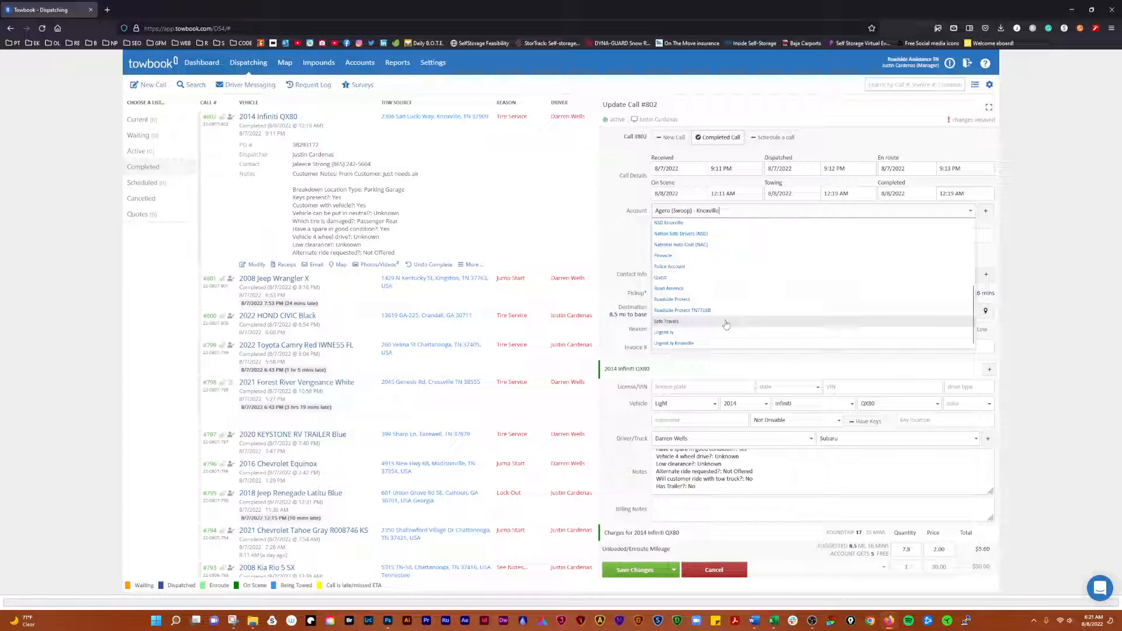
scroll("up", 3)
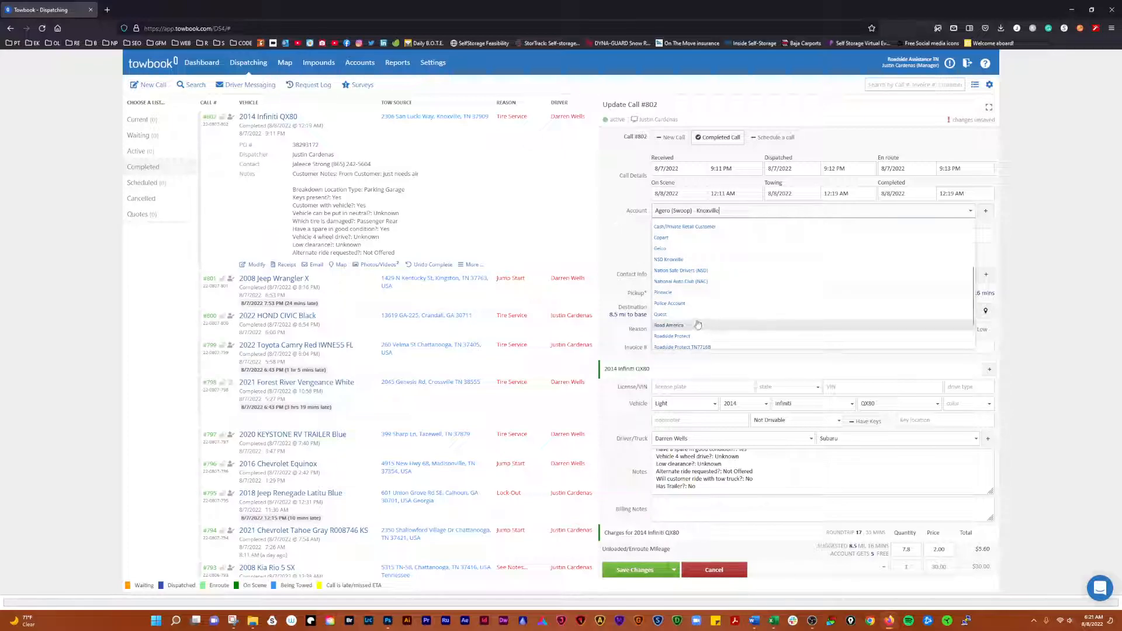
mouse_move(713, 315)
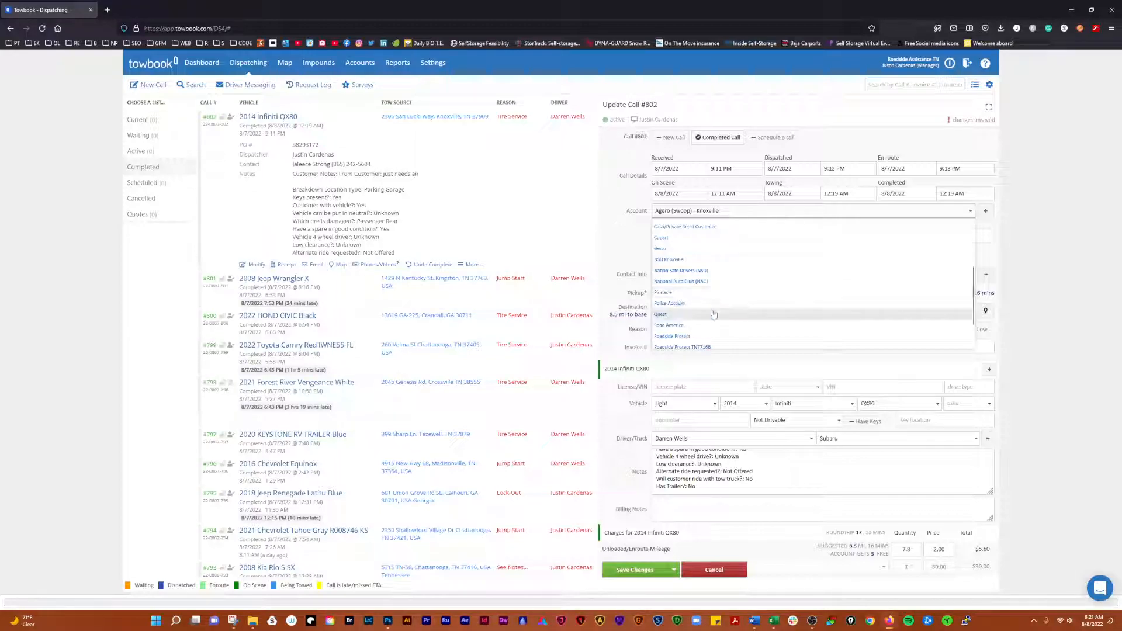
scroll("up", 3)
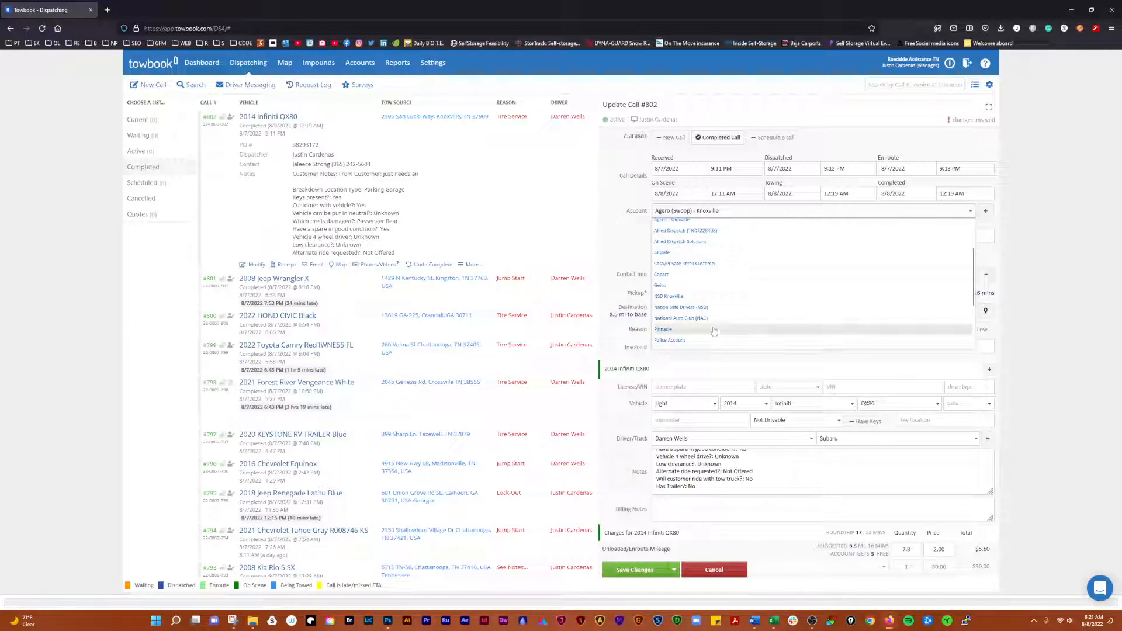
mouse_move(715, 317)
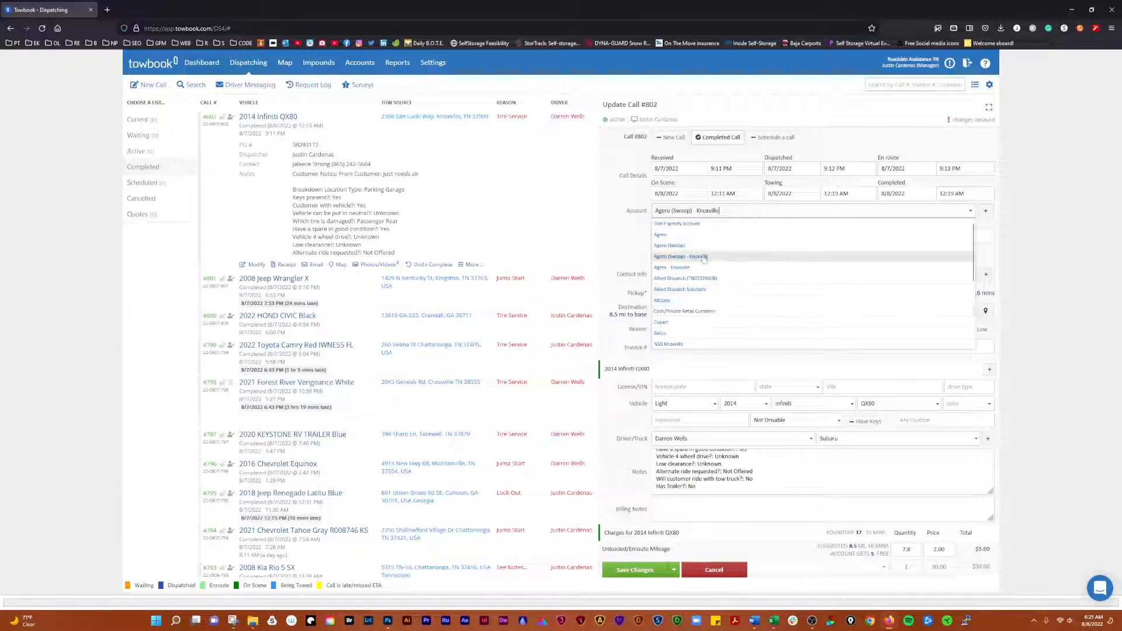
mouse_move(668, 245)
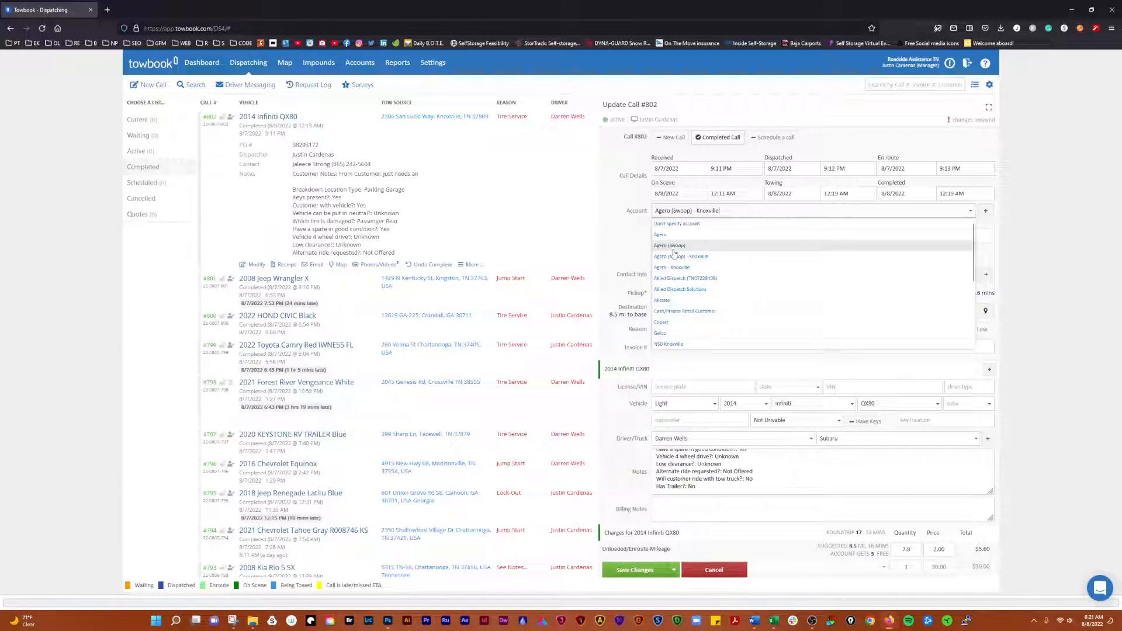
mouse_move(680, 256)
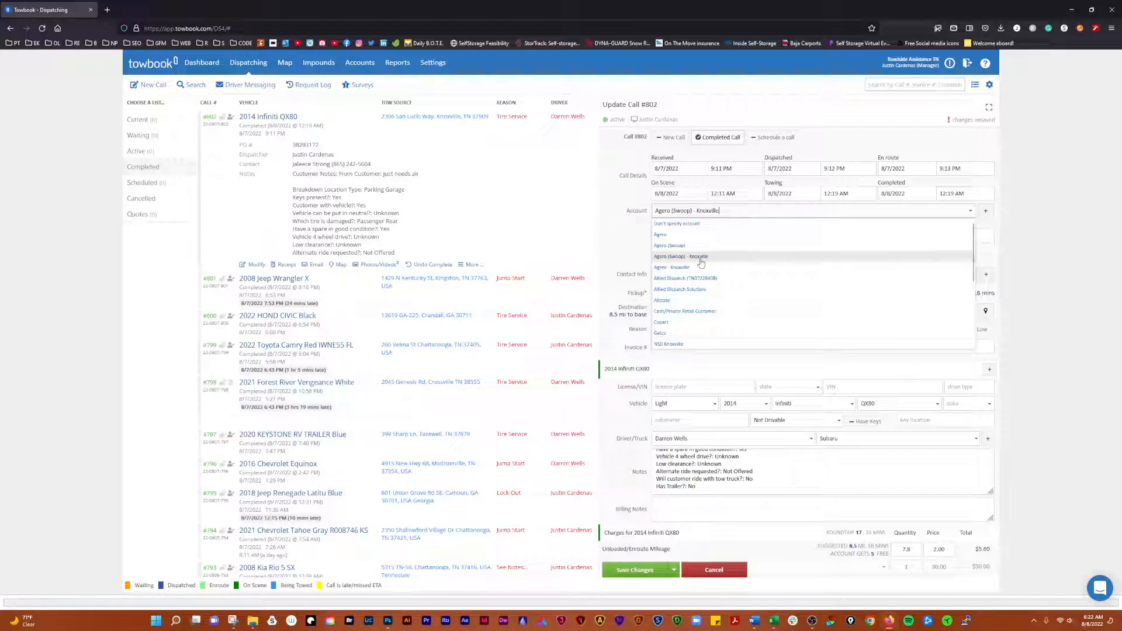
Set call #802's account to Agero (Swoop) - Knoxville and save the changes.
left_click(680, 256)
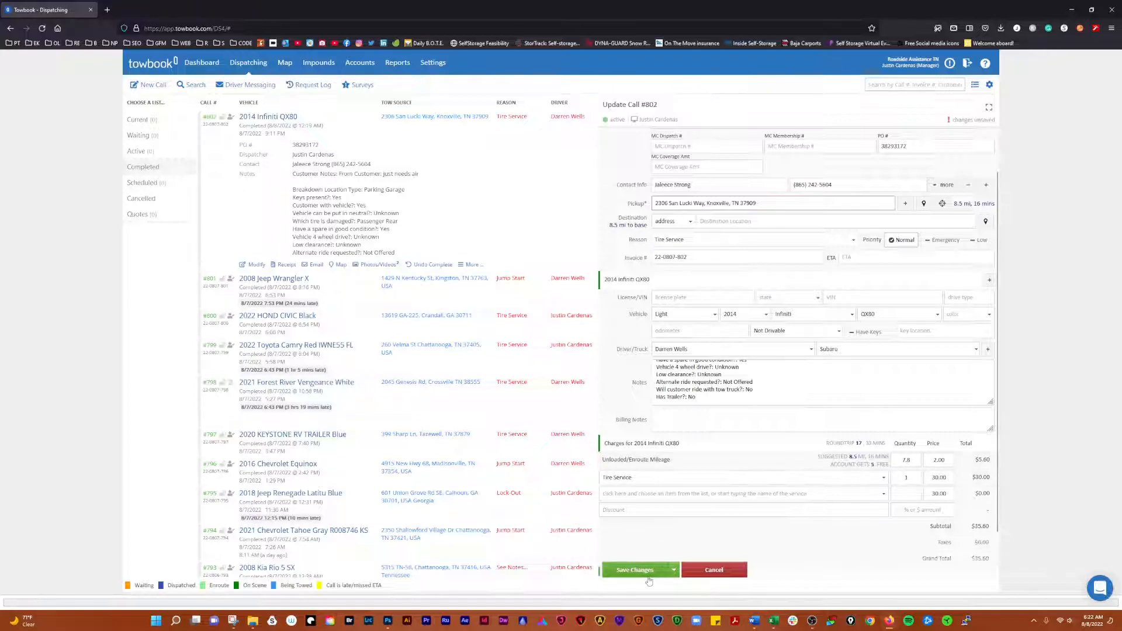
left_click(633, 569)
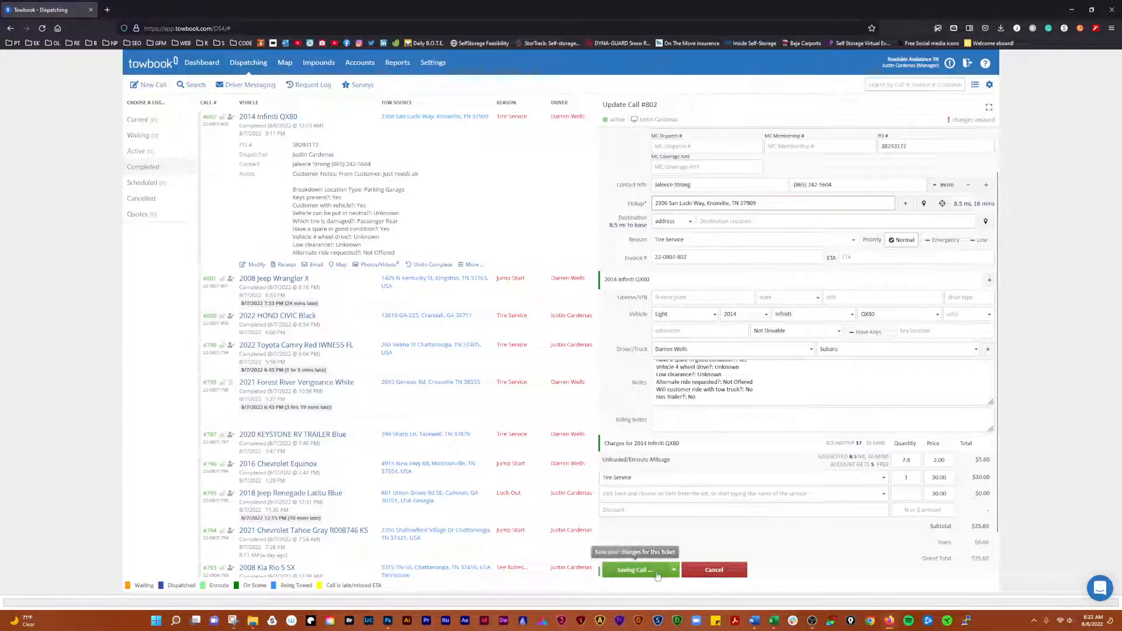
left_click(632, 569)
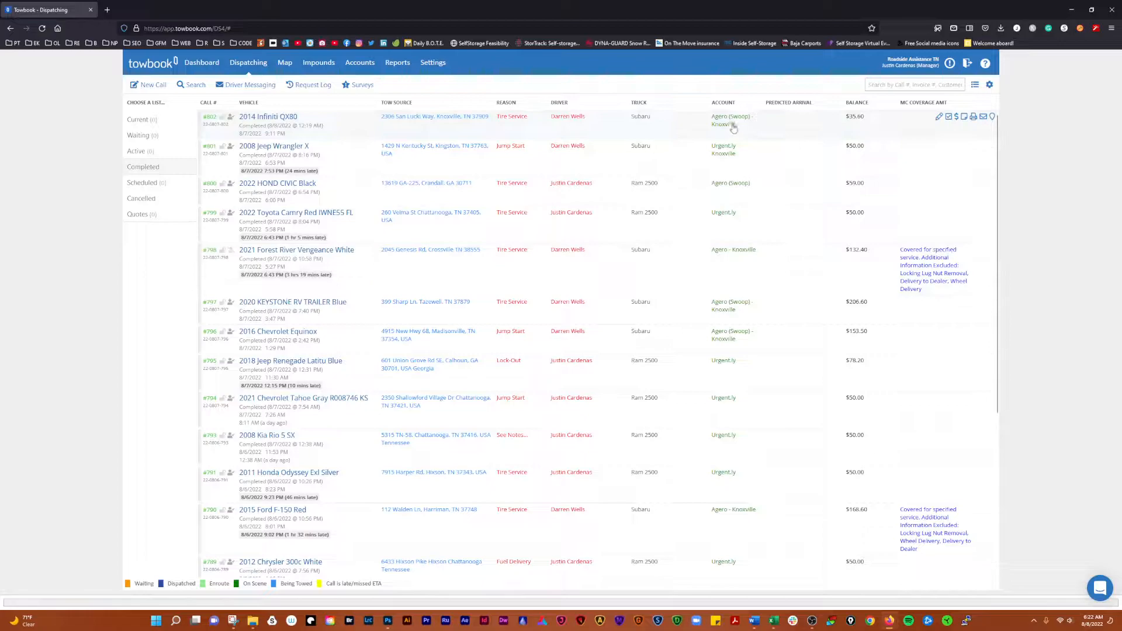
mouse_move(727, 158)
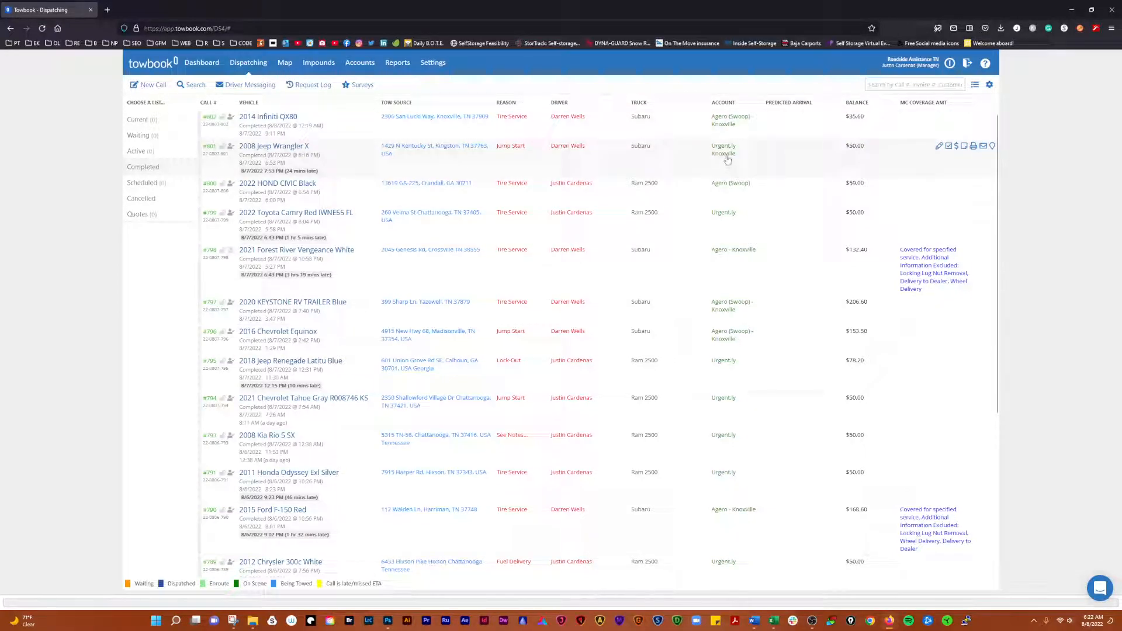
mouse_move(529, 201)
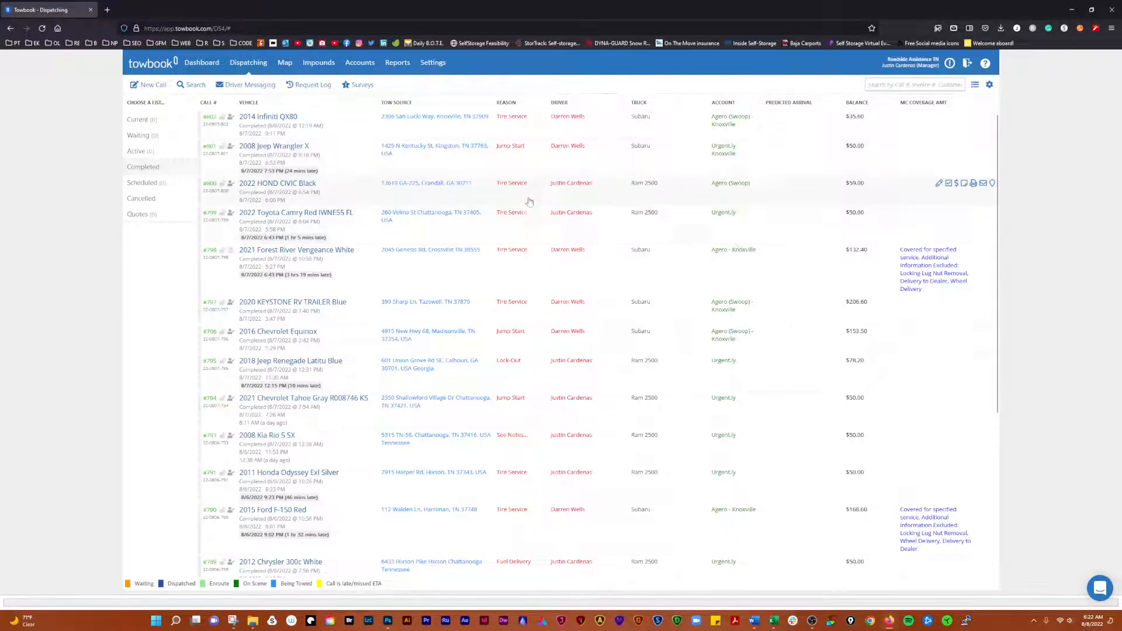
mouse_move(731, 226)
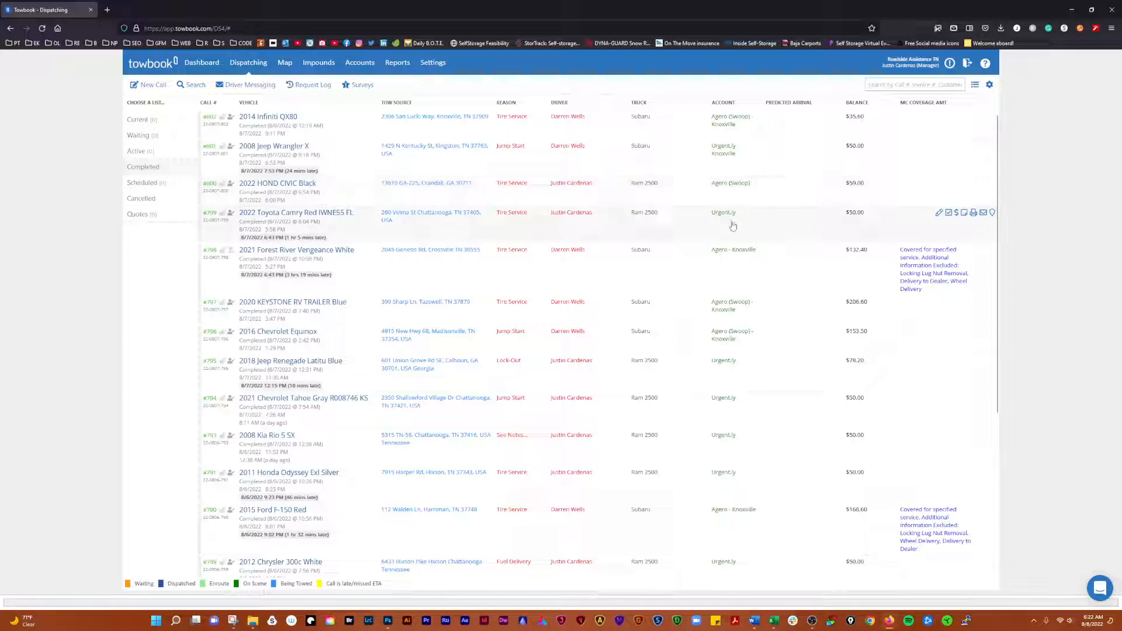
mouse_move(708, 219)
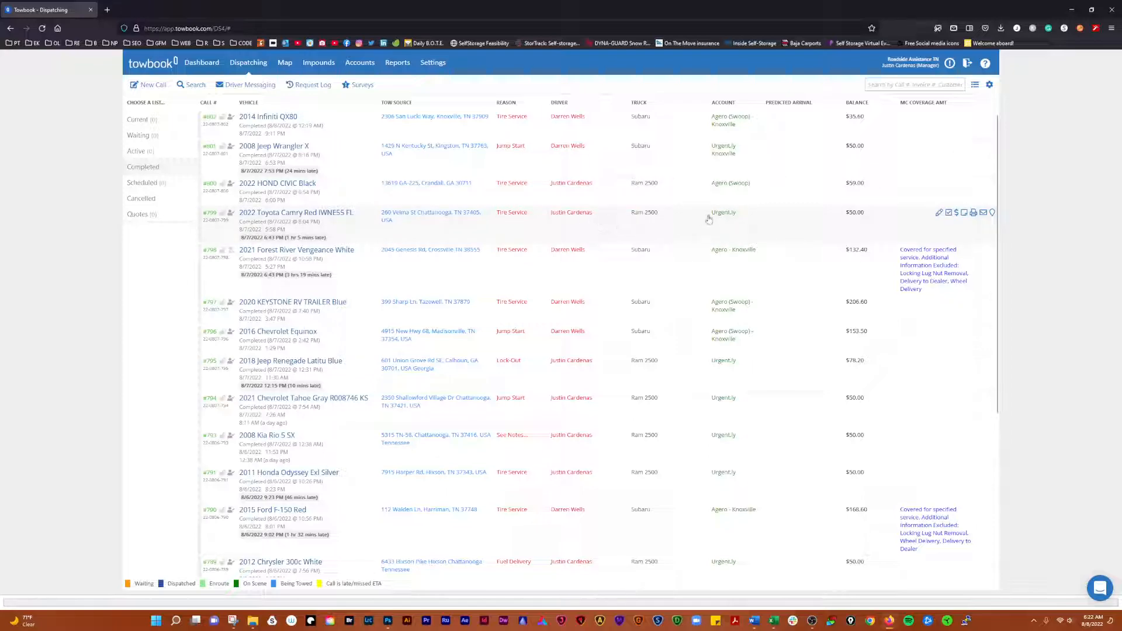
mouse_move(587, 261)
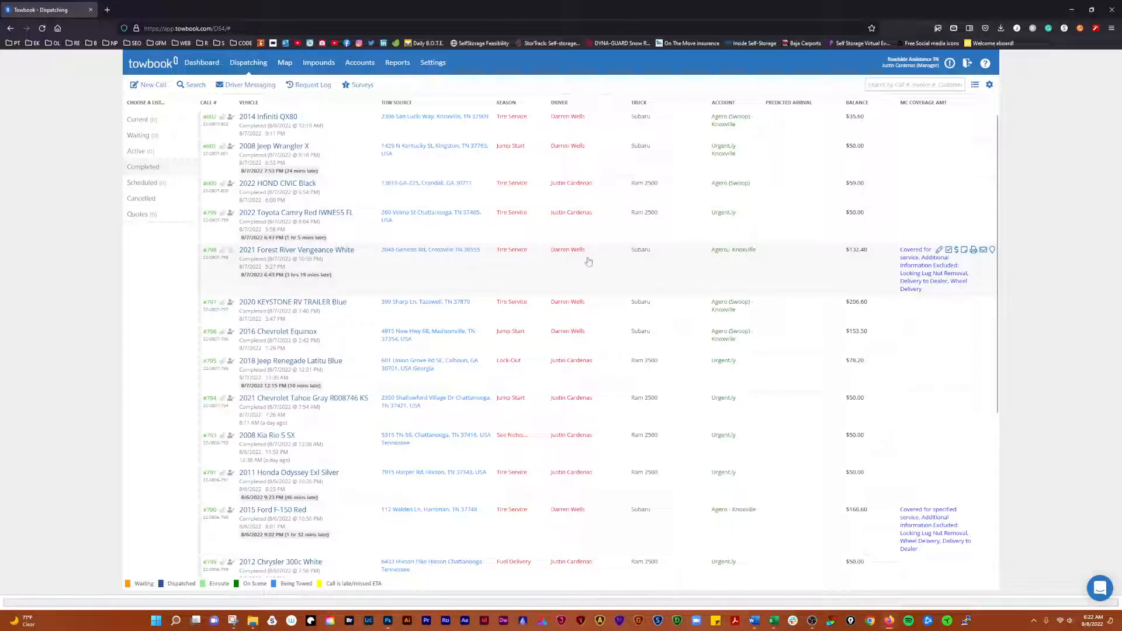
mouse_move(568, 260)
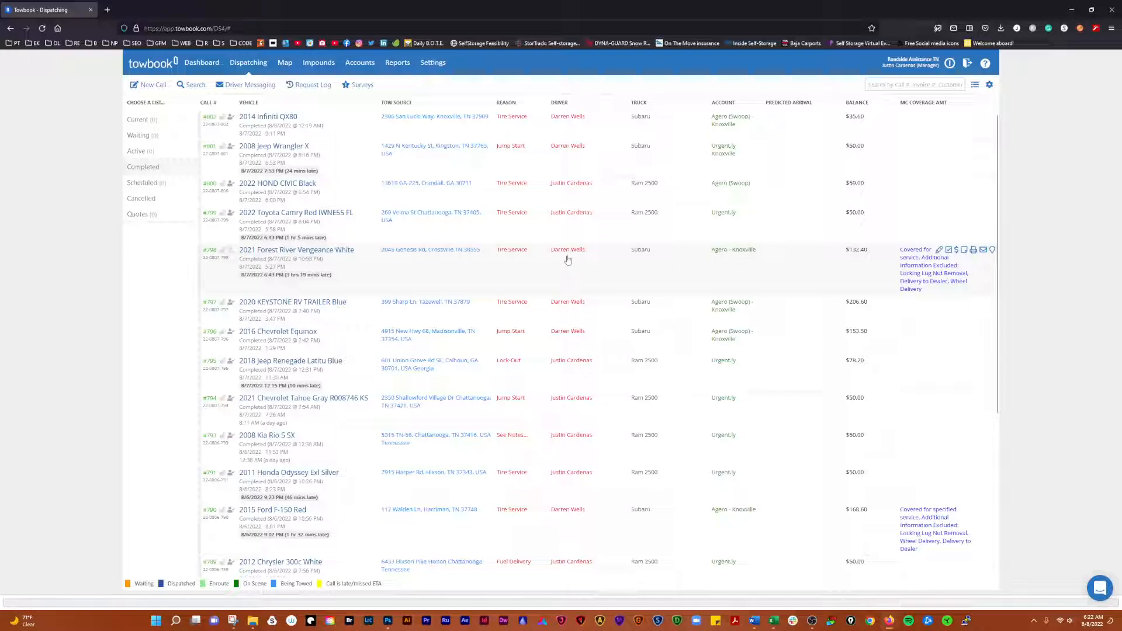
mouse_move(582, 353)
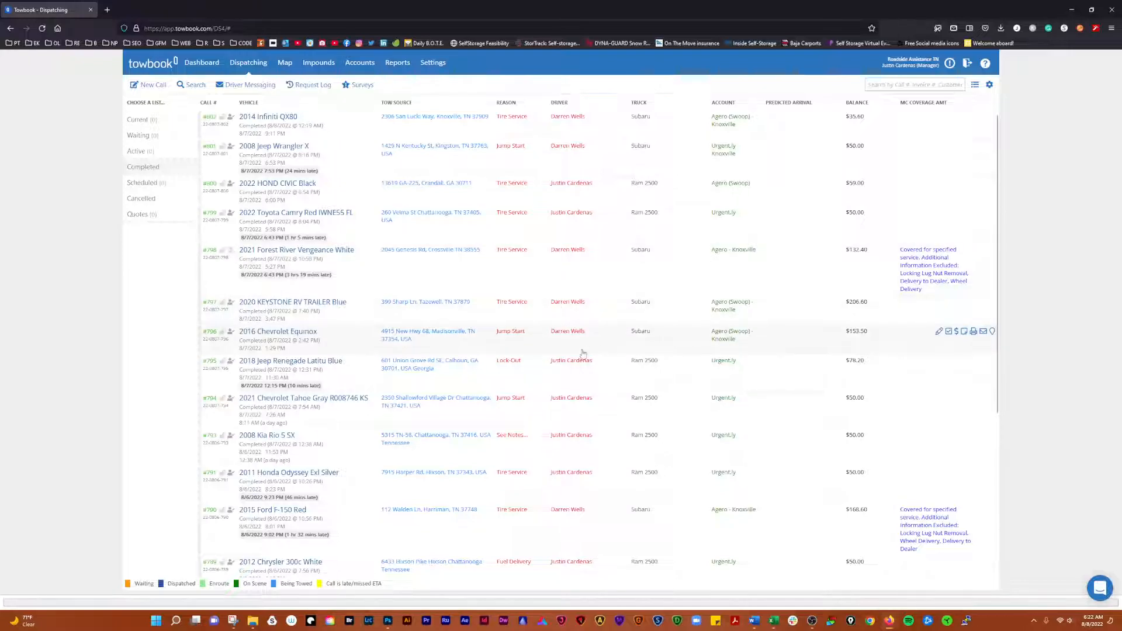
mouse_move(729, 361)
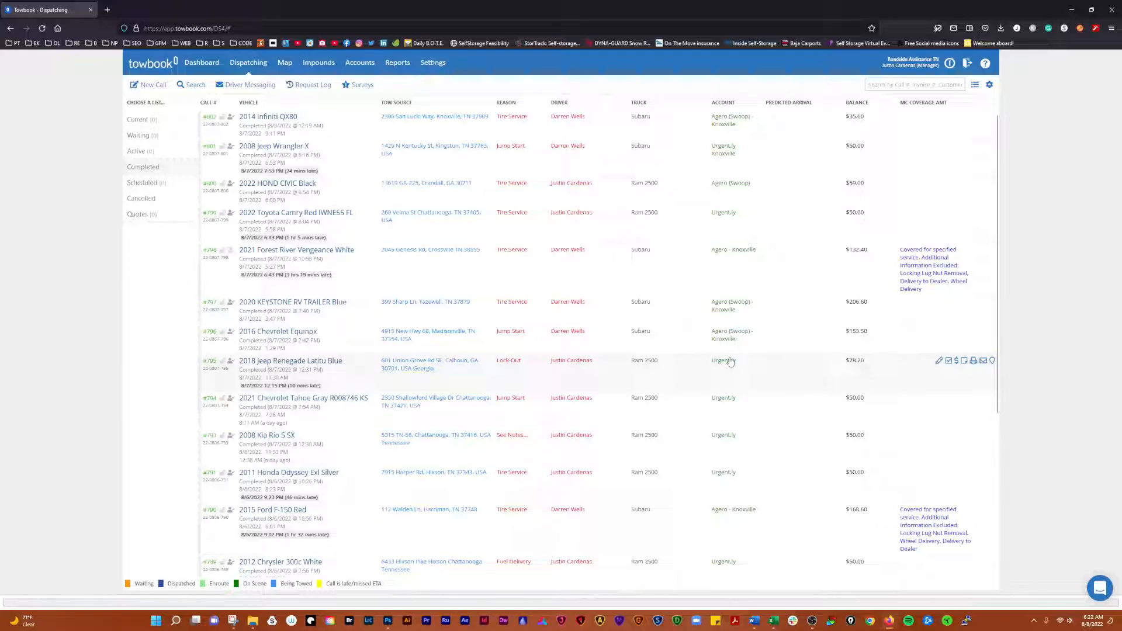
mouse_move(728, 339)
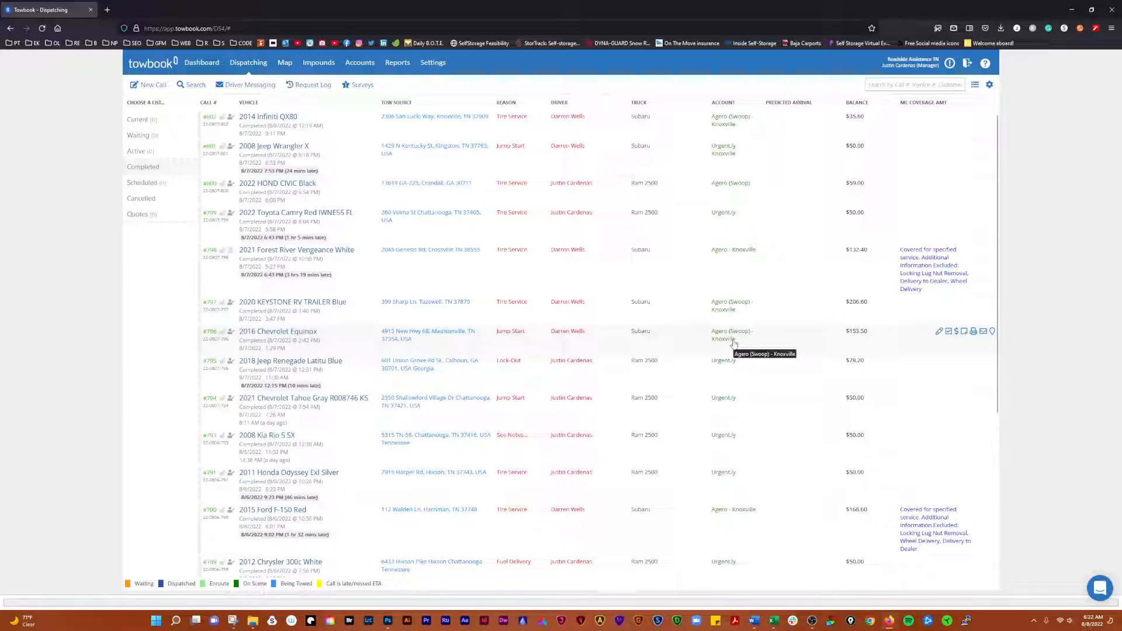